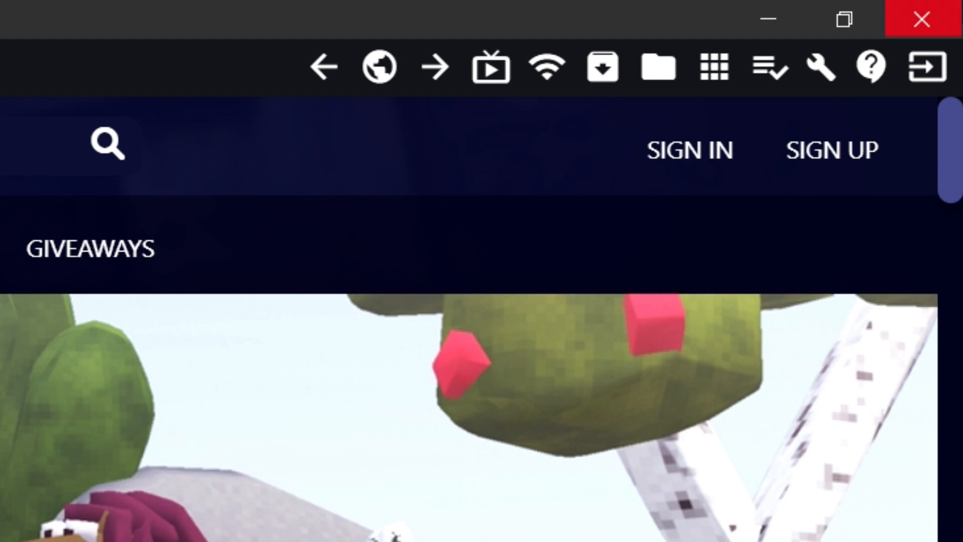
pyautogui.moveTo(655, 68)
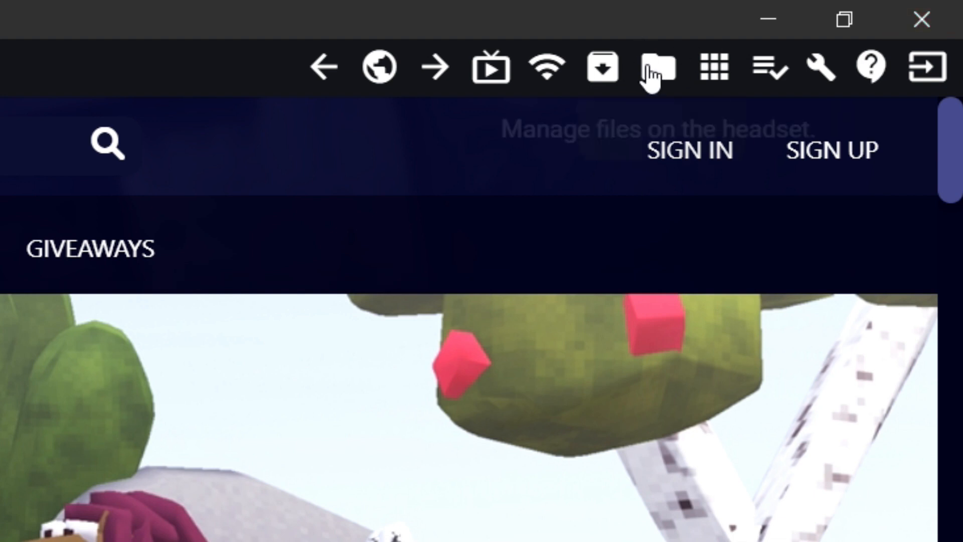
pyautogui.moveTo(656, 66)
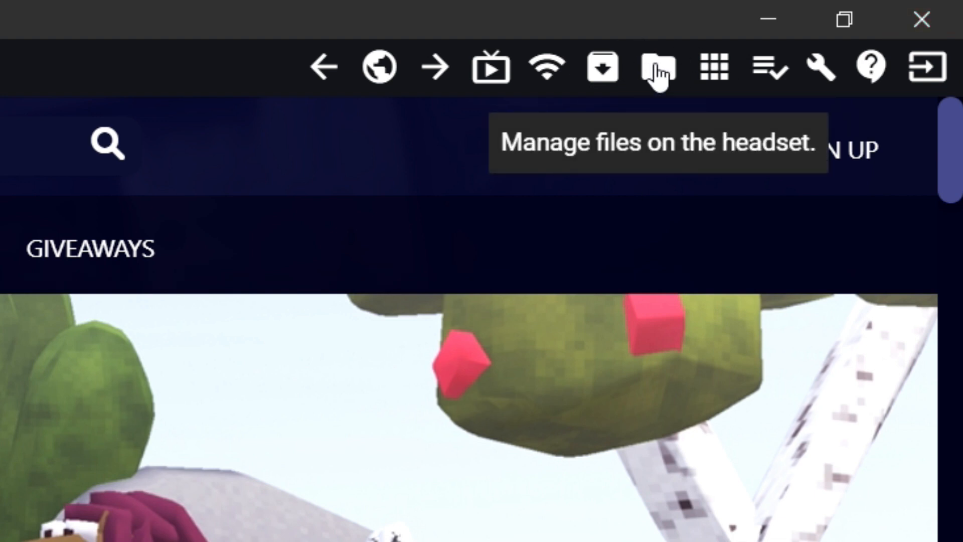
# Open SideQuest's File Manager to browse the headset's sdcard folders
pyautogui.click(655, 66)
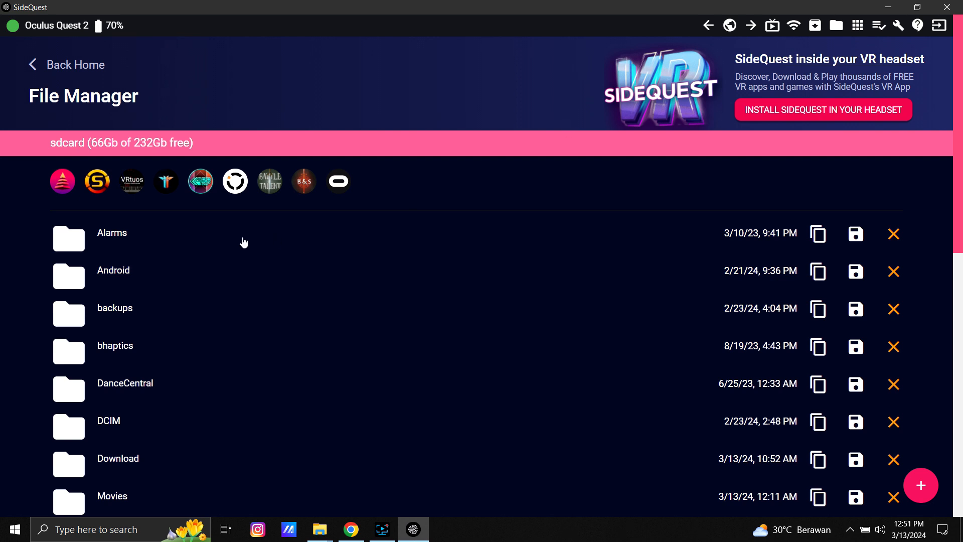
pyautogui.moveTo(728, 45)
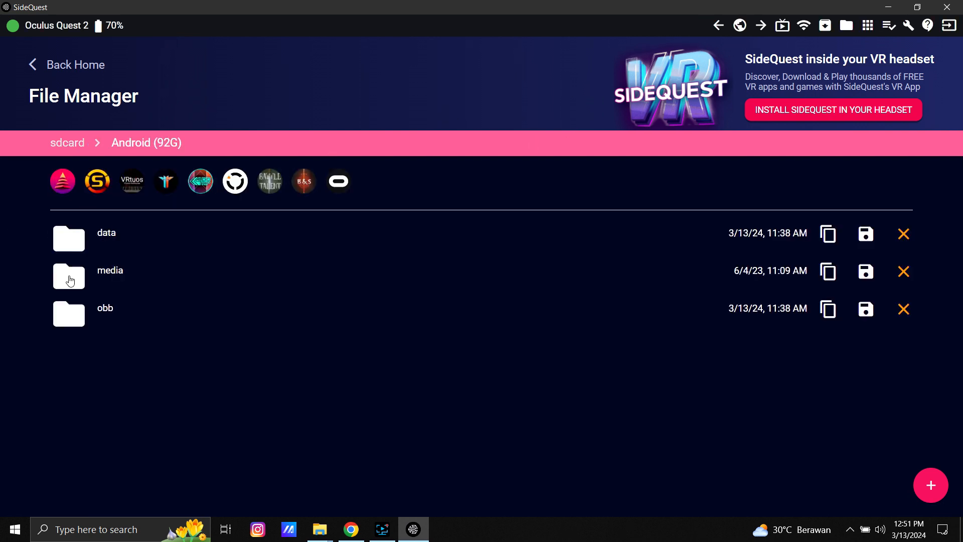
pyautogui.moveTo(66, 247)
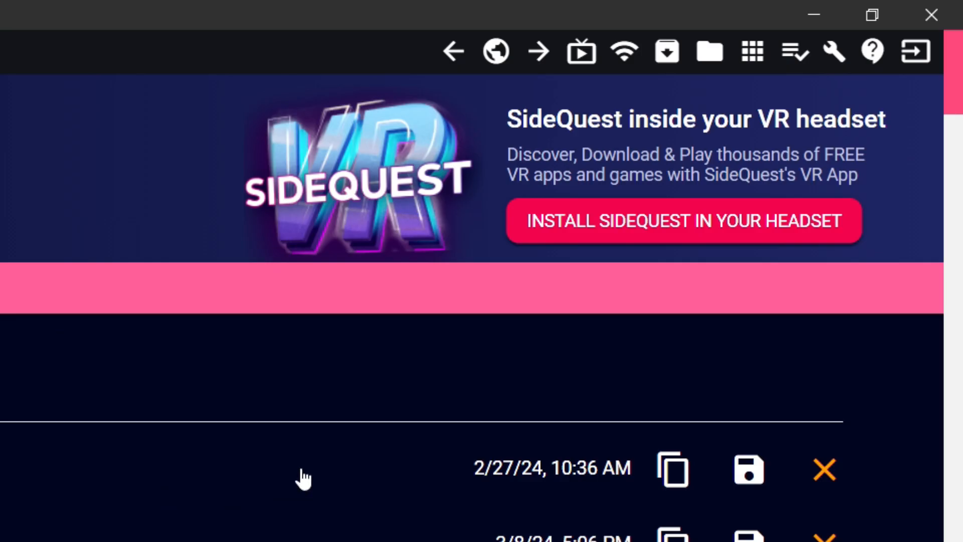
# Search the installed headset apps for 'roll' to locate RollaMech's data folder
pyautogui.click(771, 51)
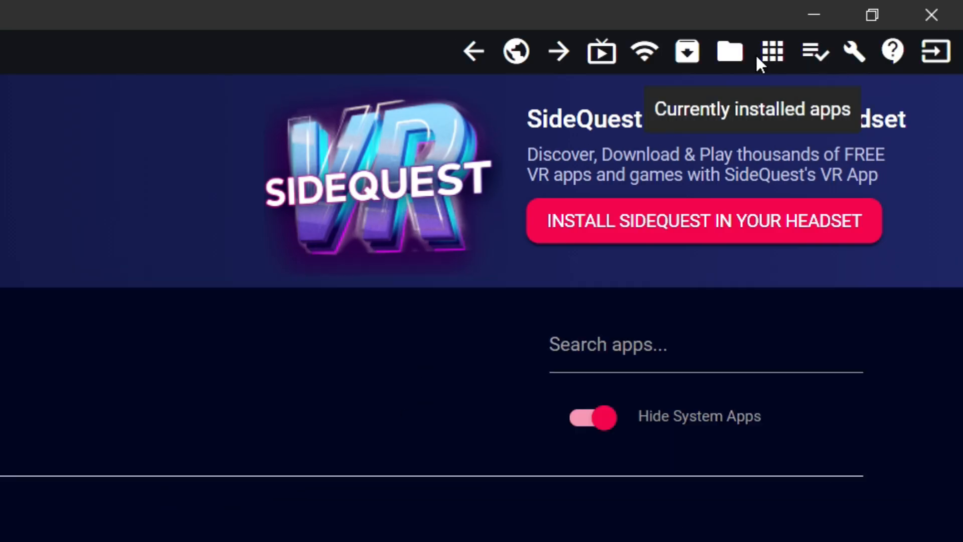
pyautogui.click(669, 344)
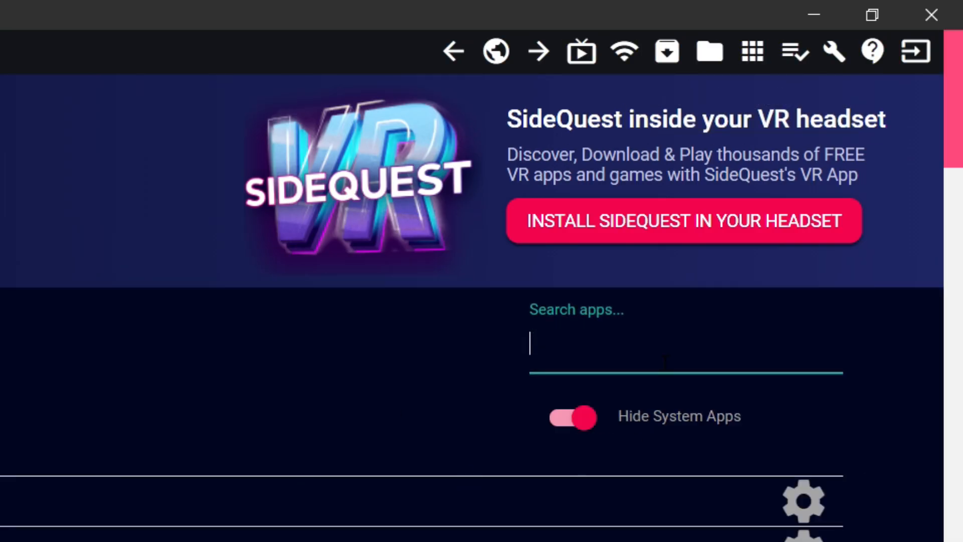
pyautogui.write('r')
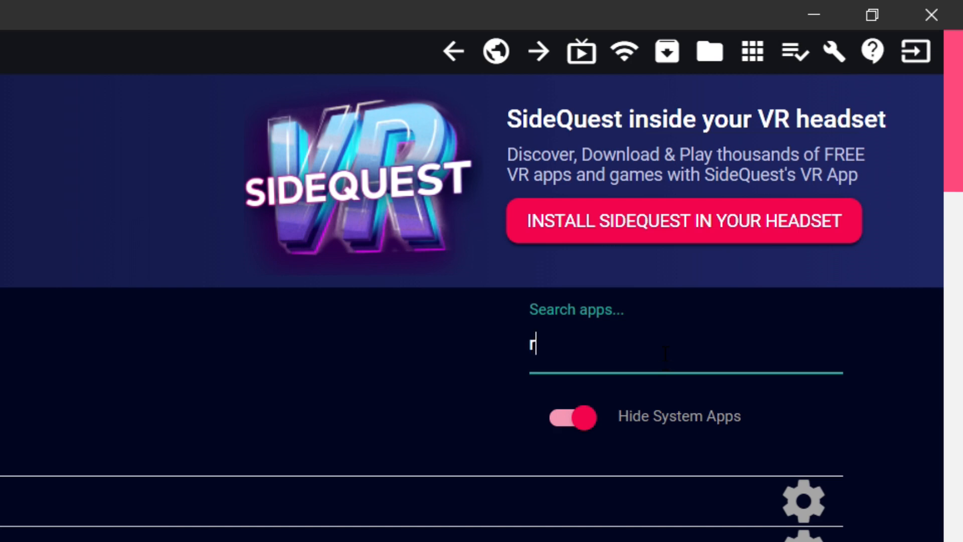
pyautogui.write('oll')
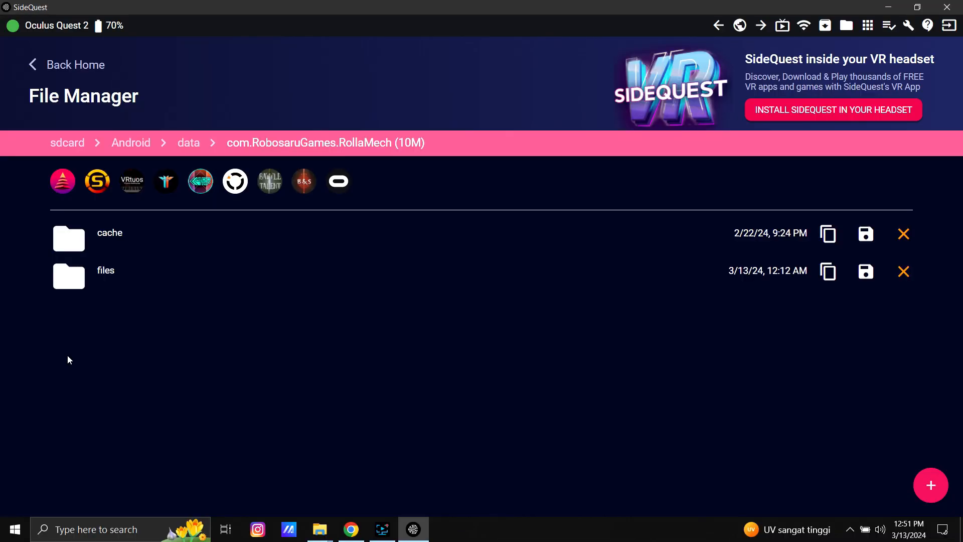
# Copy mrc.xml from savedCalibrationData into RollaMech's files folder on the headset
pyautogui.click(318, 528)
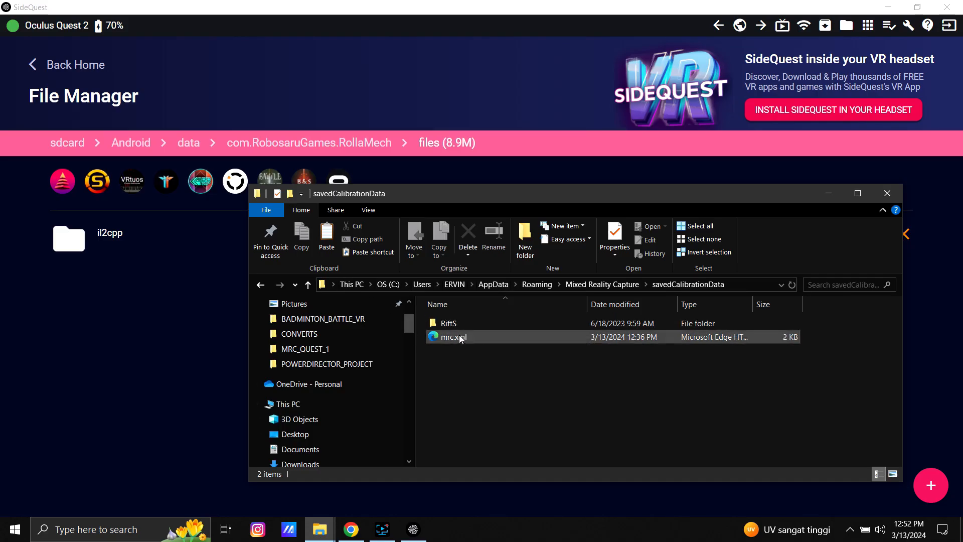
pyautogui.click(452, 337)
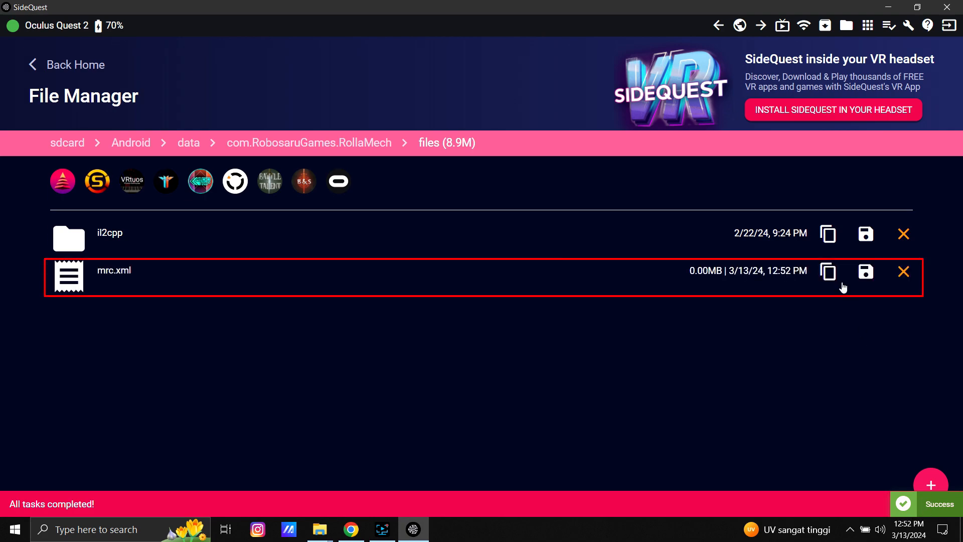
pyautogui.moveTo(608, 268)
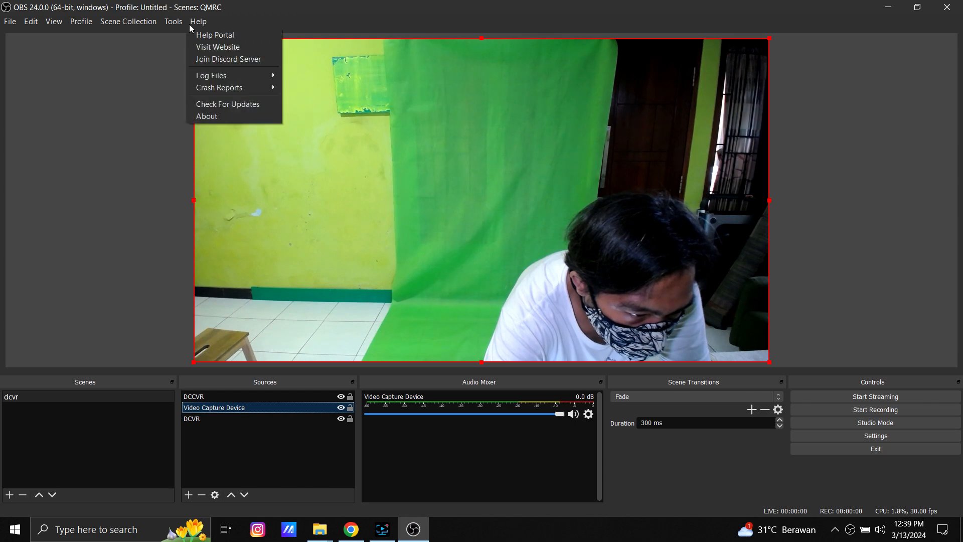
# Import OBS_SCENE_QUEST_2_tgl_8_maret_2024_1810.json from the My Passport external drive
pyautogui.click(207, 117)
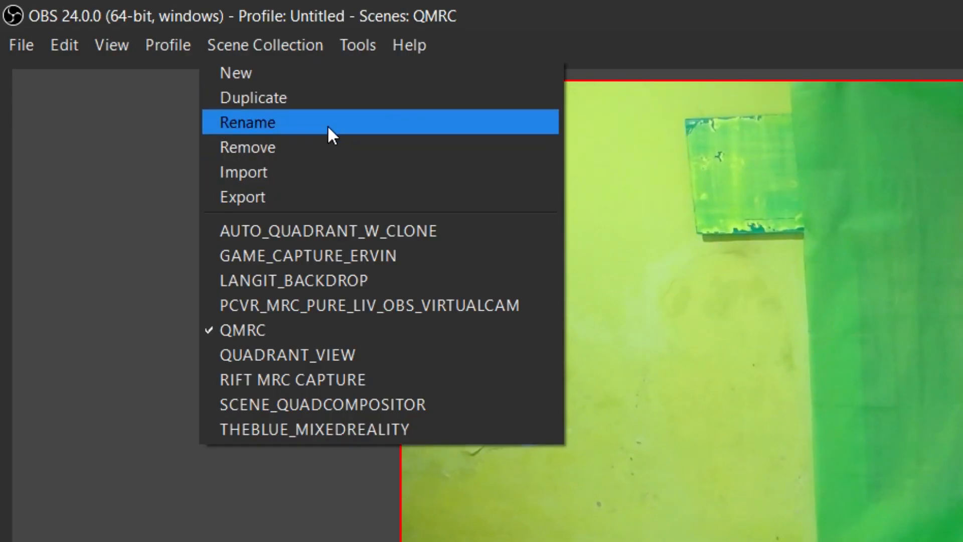
pyautogui.moveTo(289, 172)
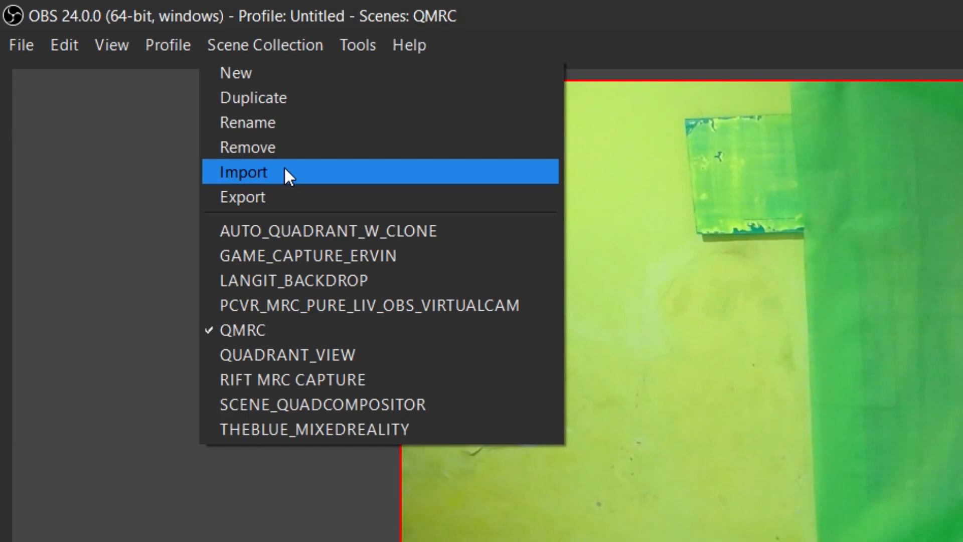
pyautogui.click(242, 172)
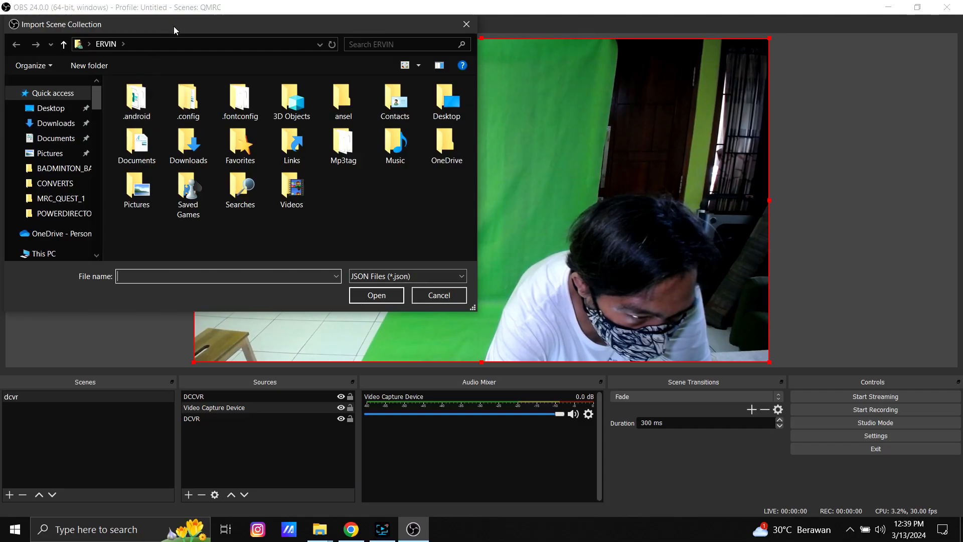
pyautogui.click(129, 223)
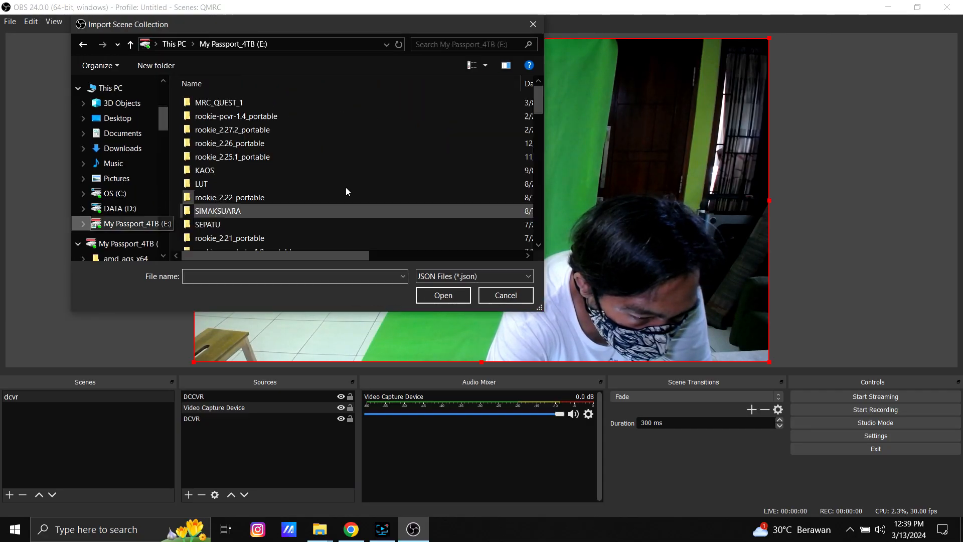
pyautogui.scroll(-3)
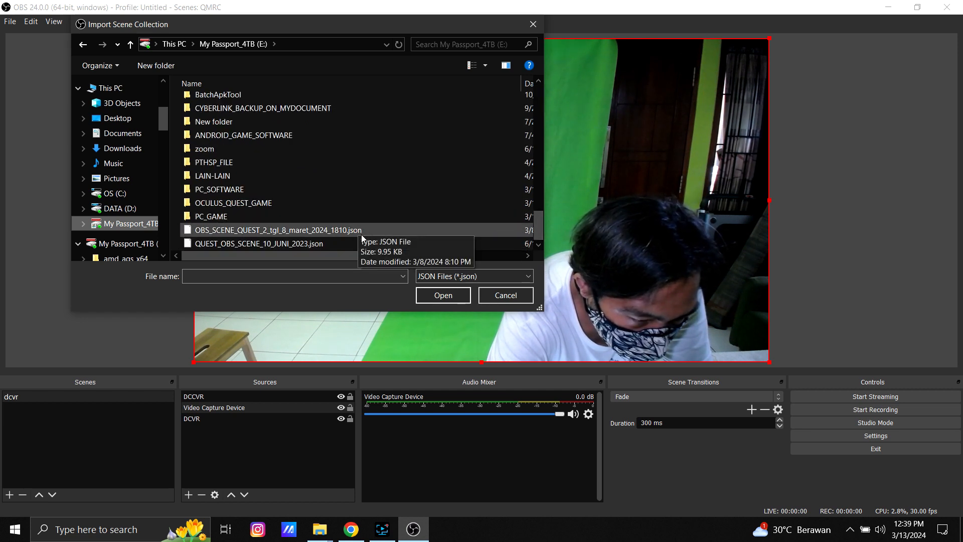
pyautogui.click(276, 229)
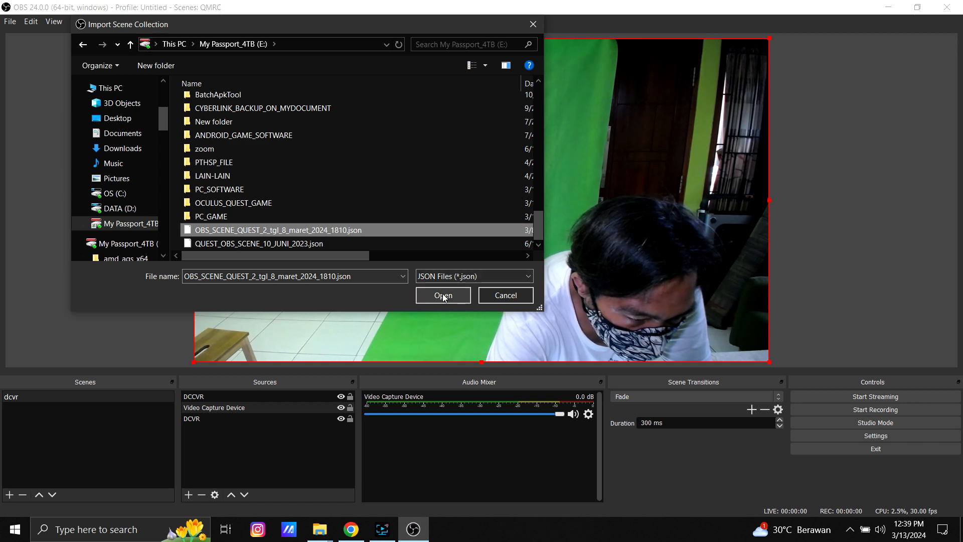
pyautogui.click(443, 295)
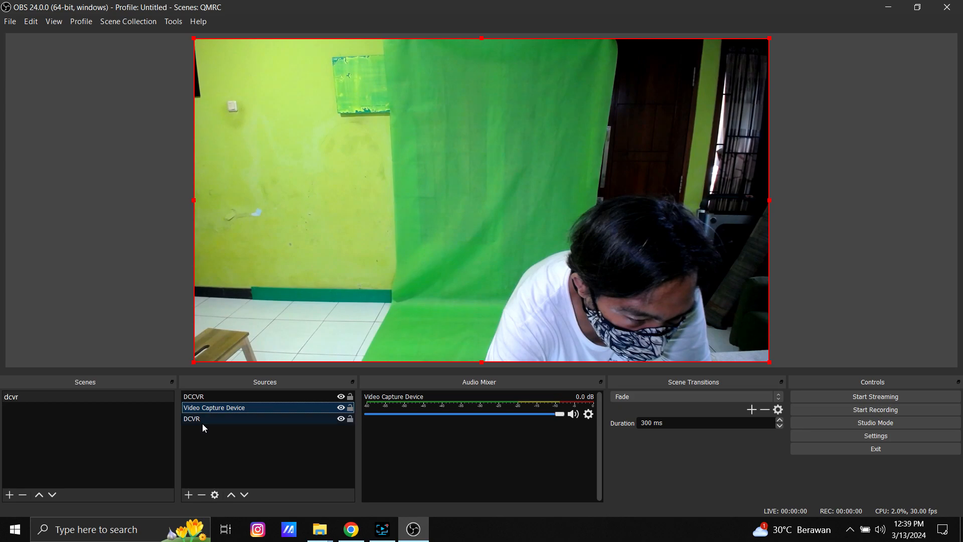
# Switch the active scene collection to Quest MRC
pyautogui.click(127, 21)
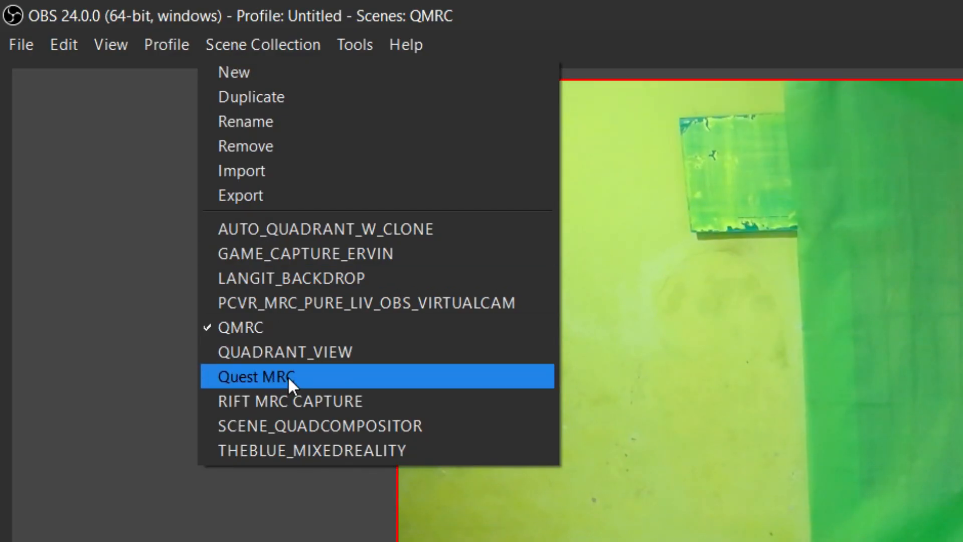
pyautogui.click(258, 376)
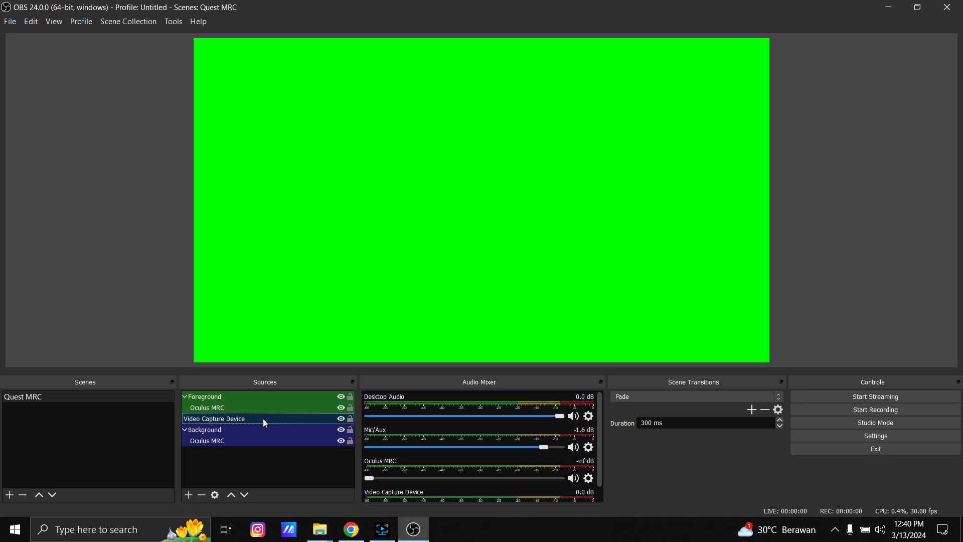
# Confirm the Logitech C930e 1920x1080 webcam settings in Video Capture Device properties
pyautogui.doubleClick(214, 418)
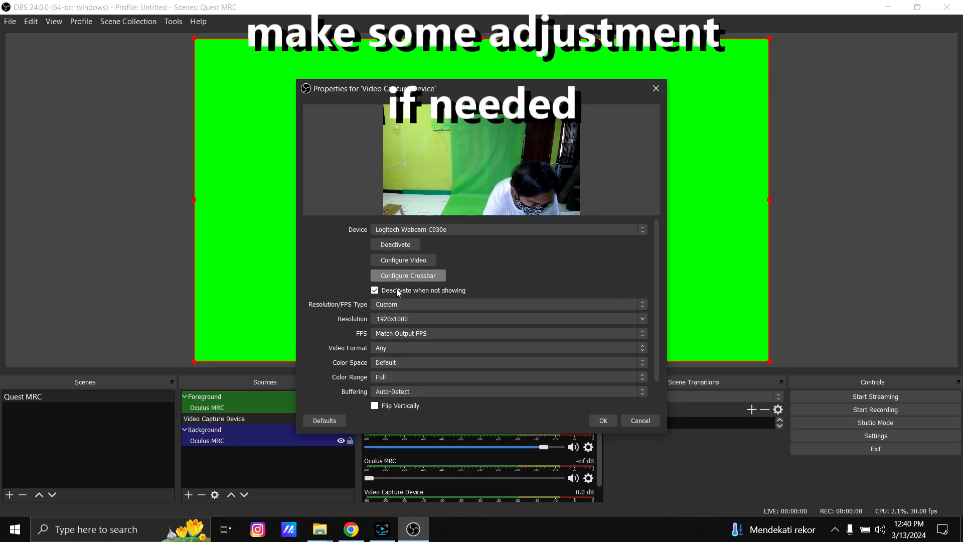
pyautogui.moveTo(428, 393)
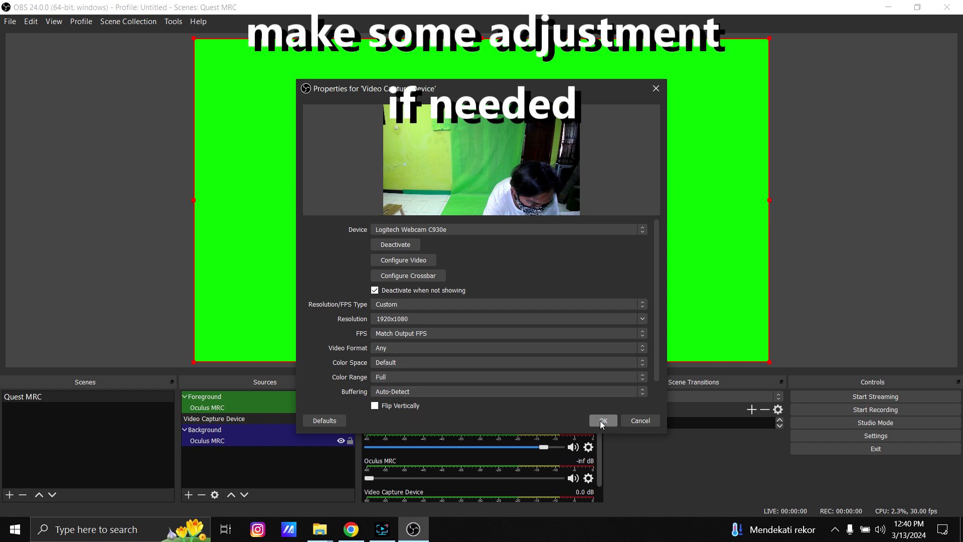
pyautogui.click(601, 421)
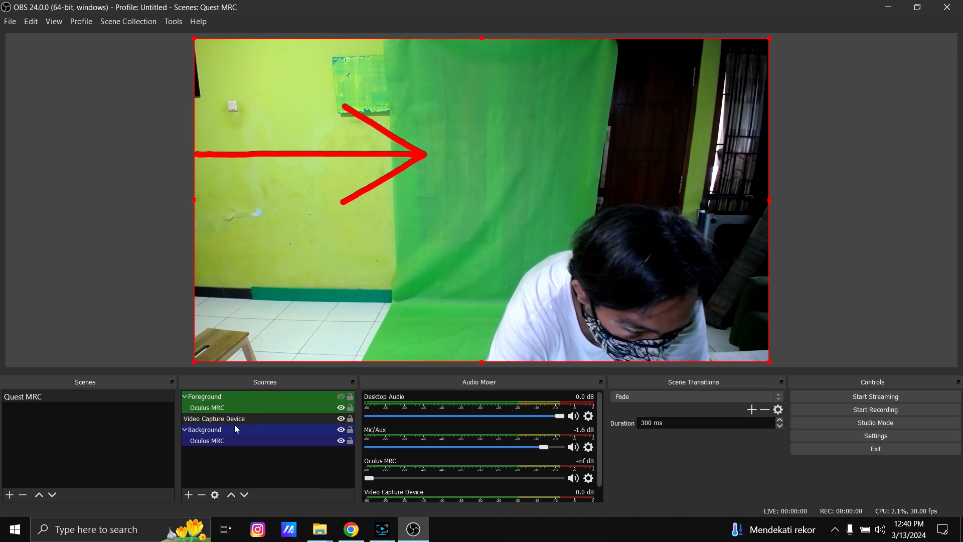
# Add a Chroma Key filter to the Video Capture Device source
pyautogui.rightClick(213, 419)
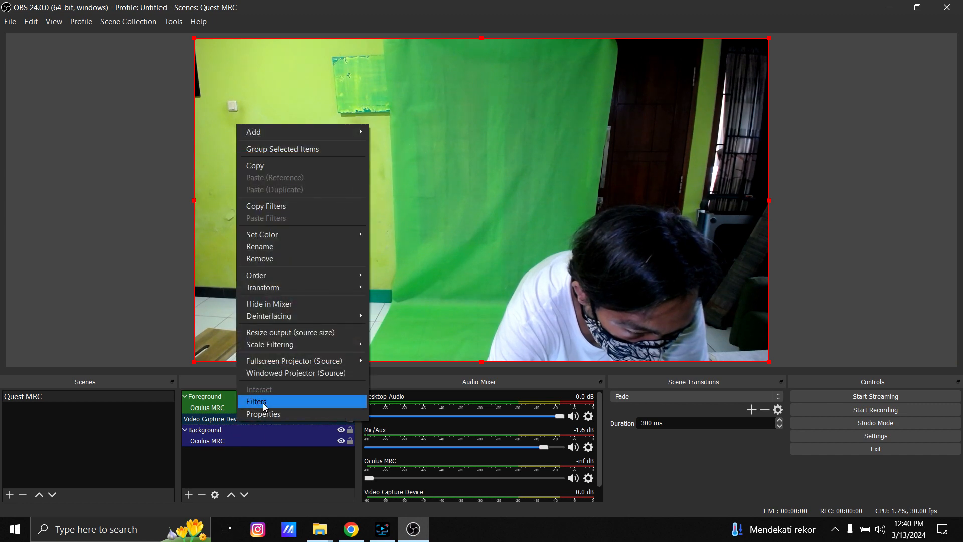
pyautogui.click(257, 401)
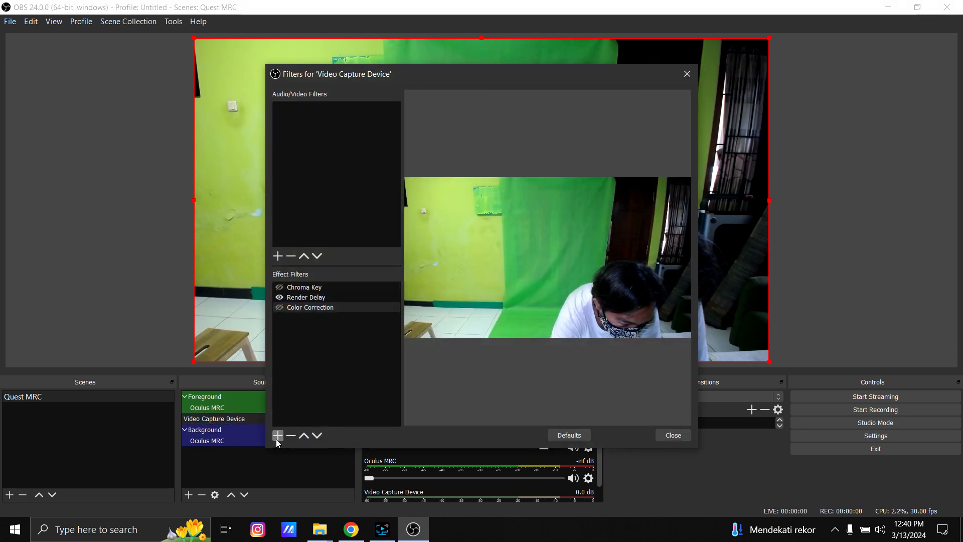
pyautogui.click(277, 435)
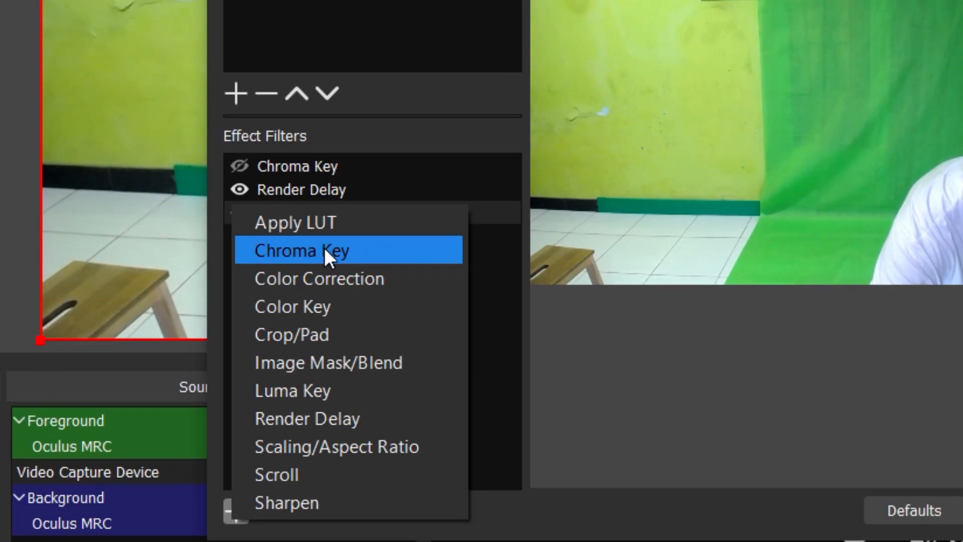
pyautogui.click(300, 250)
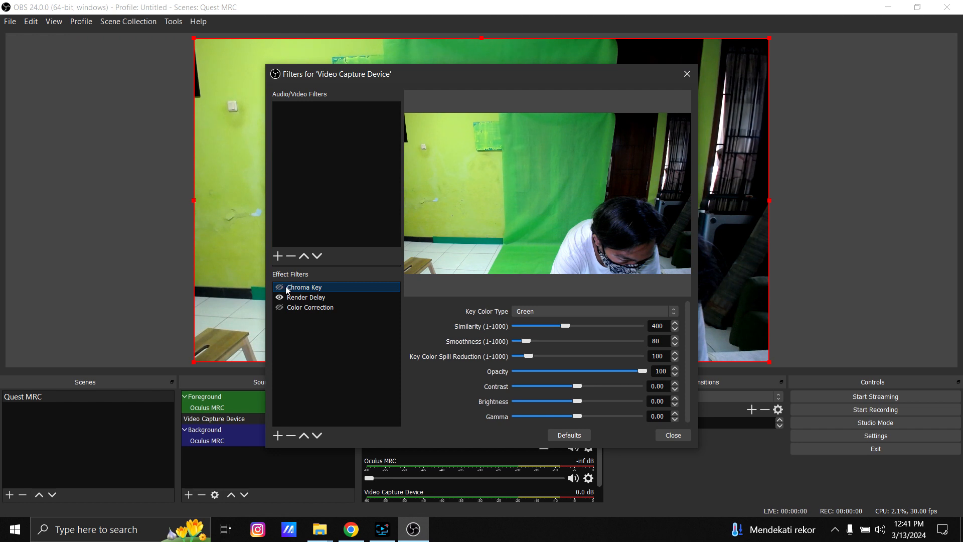
pyautogui.moveTo(290, 293)
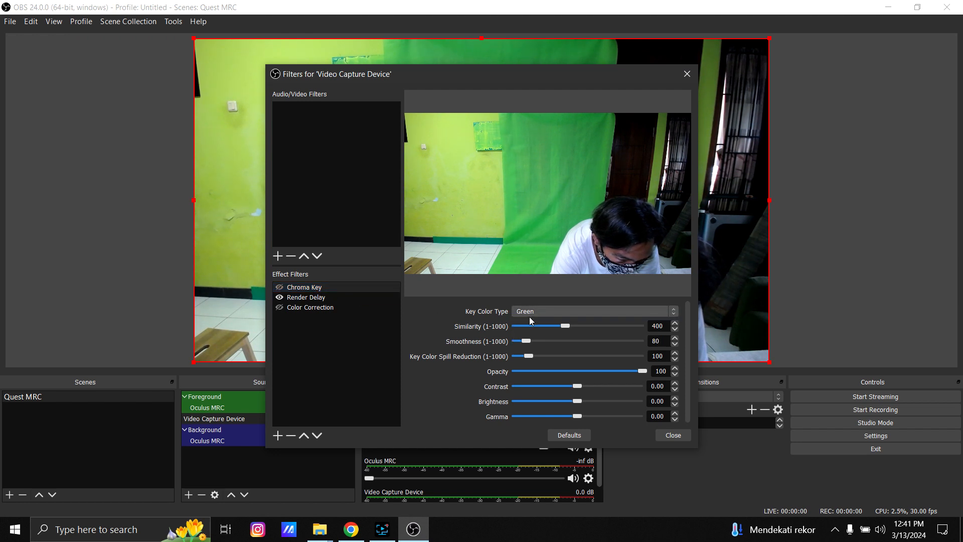
# Enable the Chroma Key filter with similarity 415 and close the filters window
pyautogui.click(279, 287)
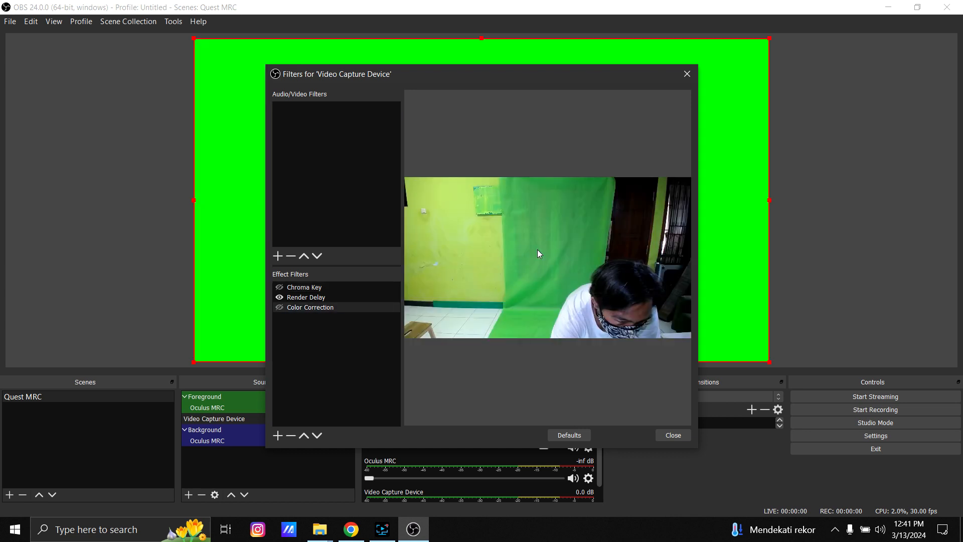
pyautogui.click(304, 287)
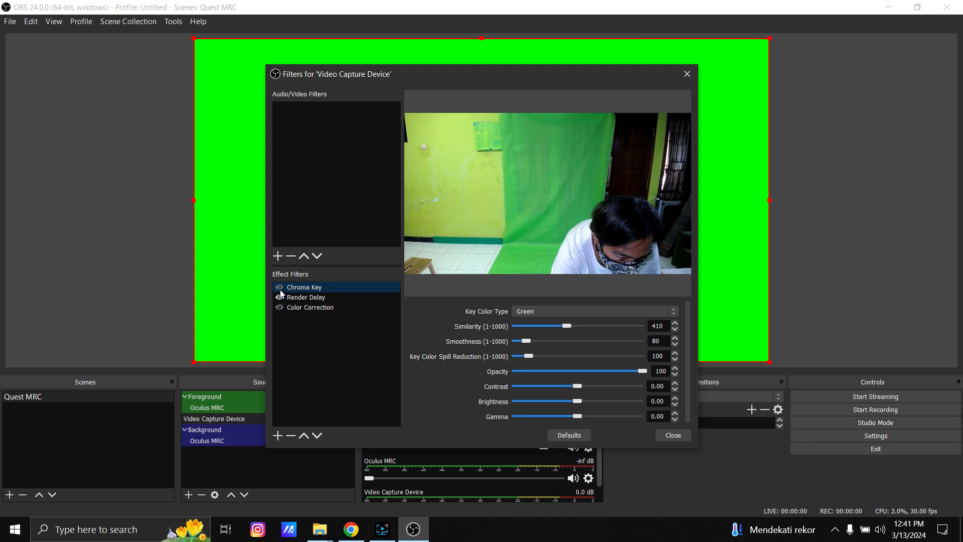
pyautogui.click(279, 286)
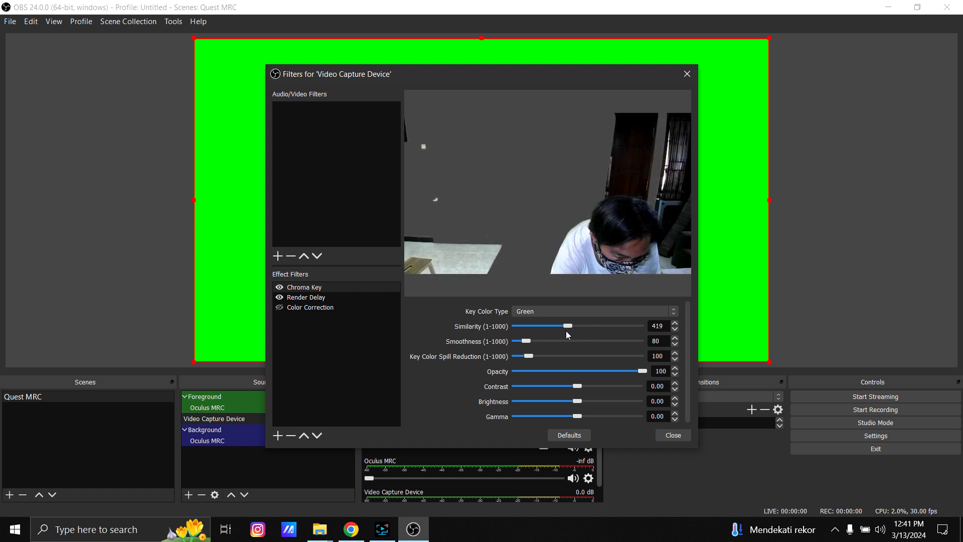
pyautogui.click(673, 328)
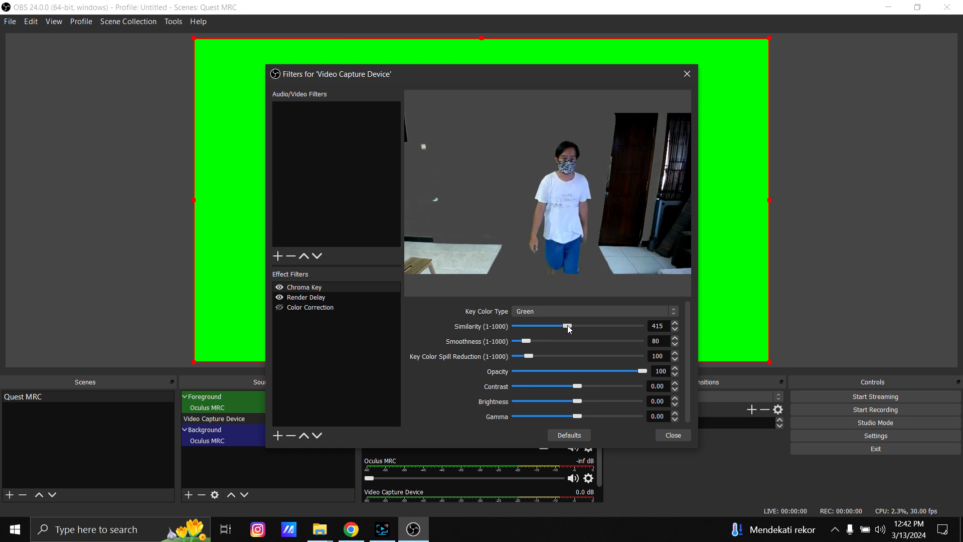
pyautogui.moveTo(602, 423)
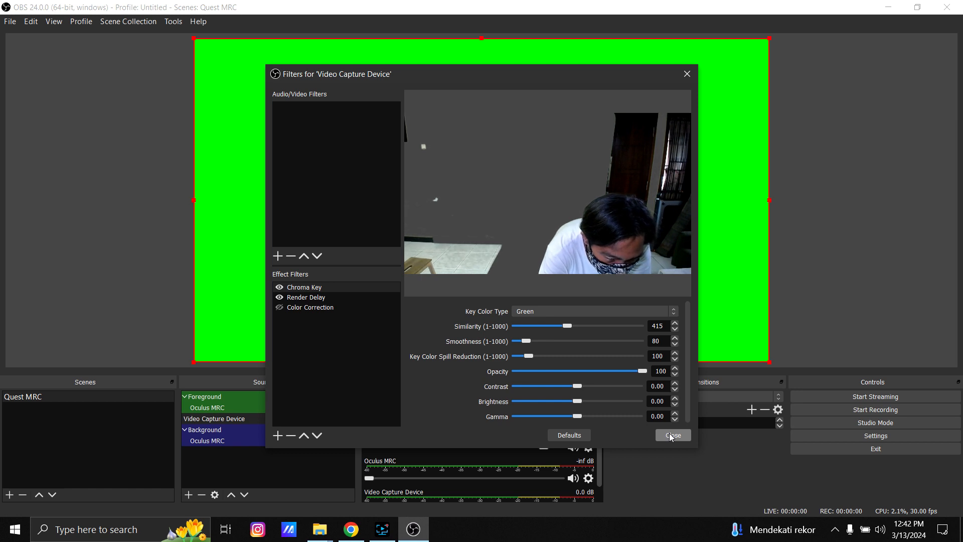
pyautogui.click(672, 434)
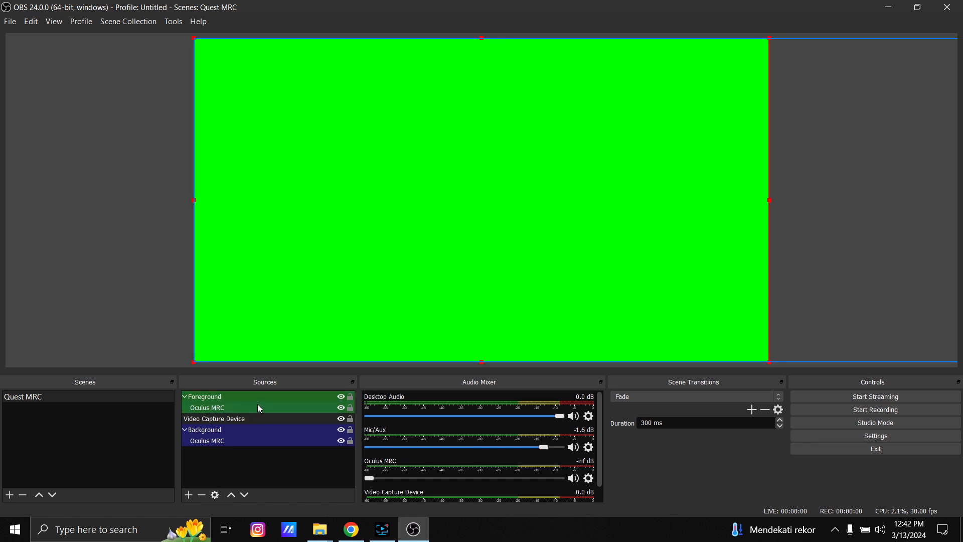
# Open properties of the foreground Oculus MRC source (192.168.1.108, port 28734)
pyautogui.click(208, 407)
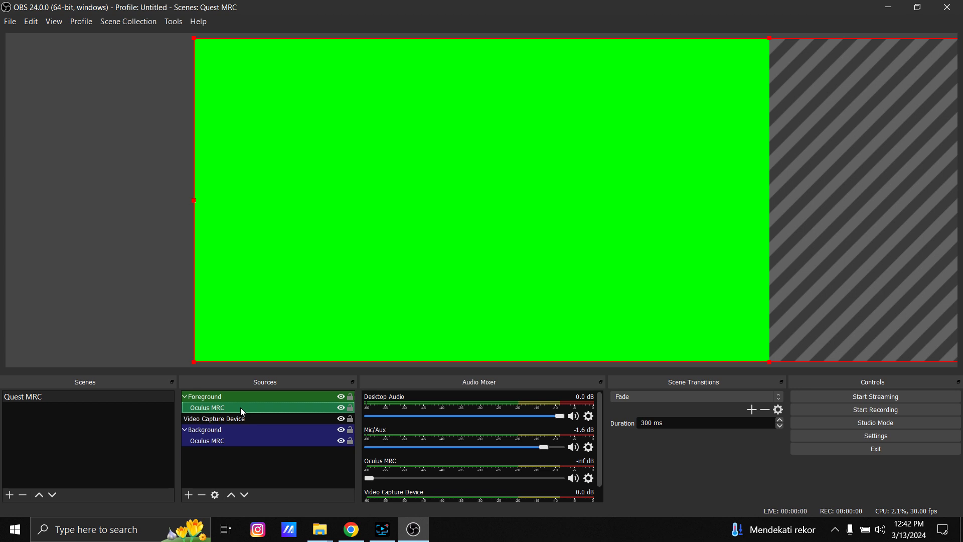
pyautogui.doubleClick(208, 408)
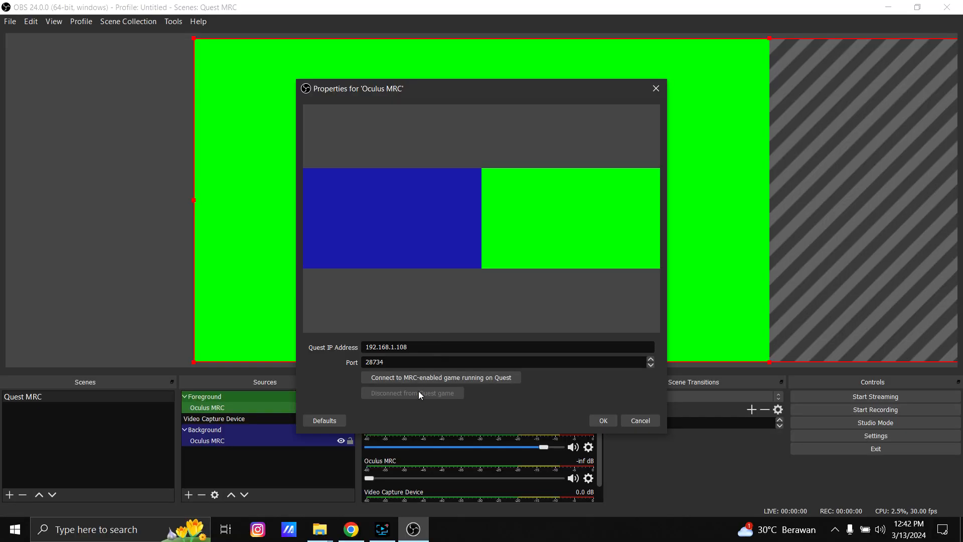
pyautogui.moveTo(481, 307)
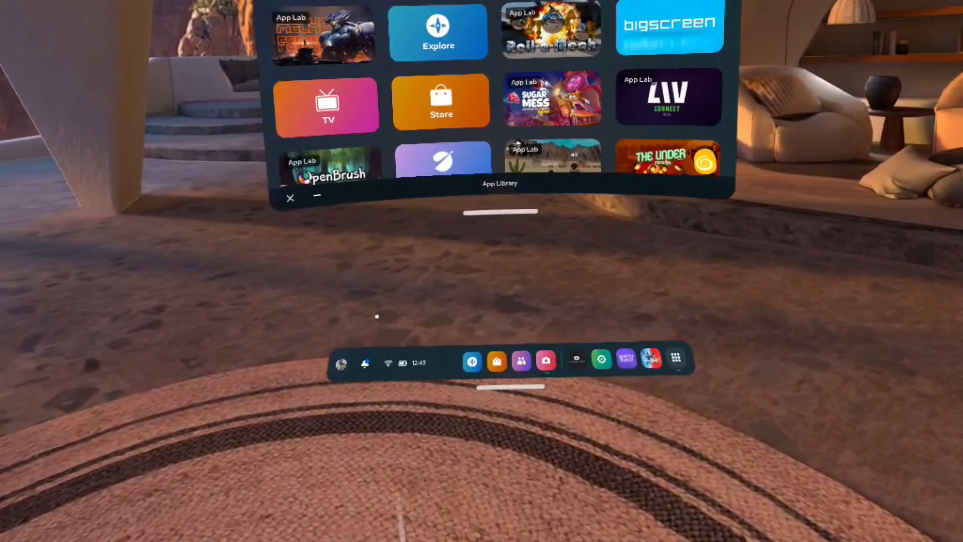
# Launch the MRC-enabled game from the Quest App Library
pyautogui.scroll(3)
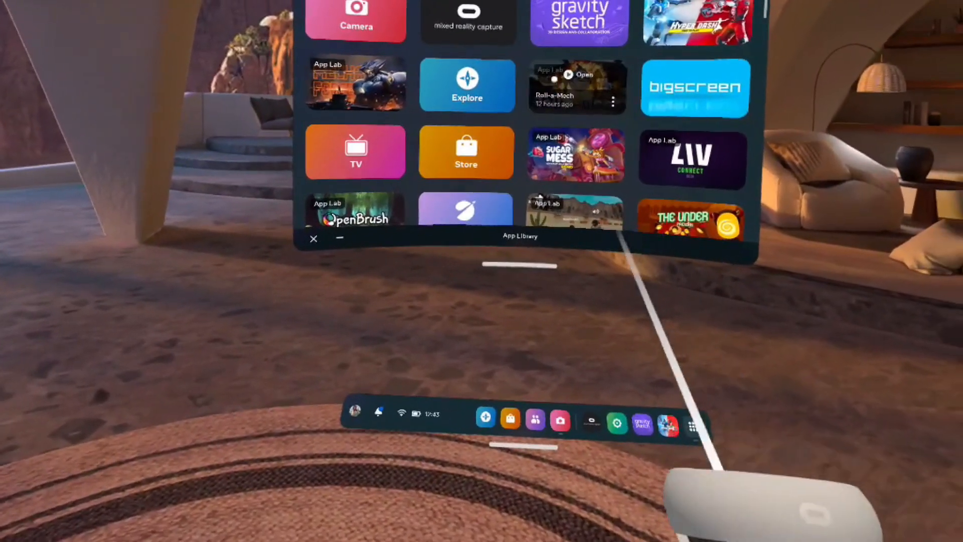
pyautogui.click(575, 85)
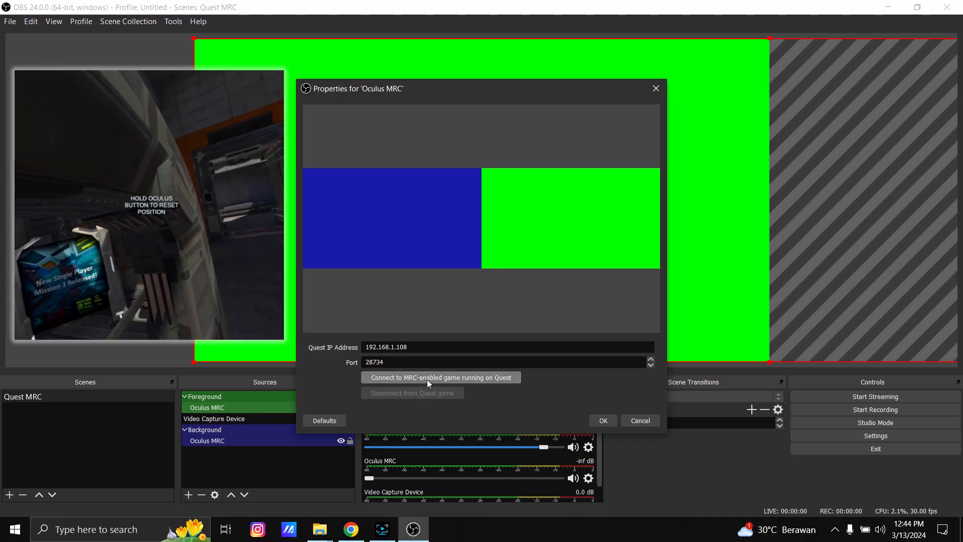
# Connect the Oculus MRC source to the running Quest game and close its properties
pyautogui.click(441, 377)
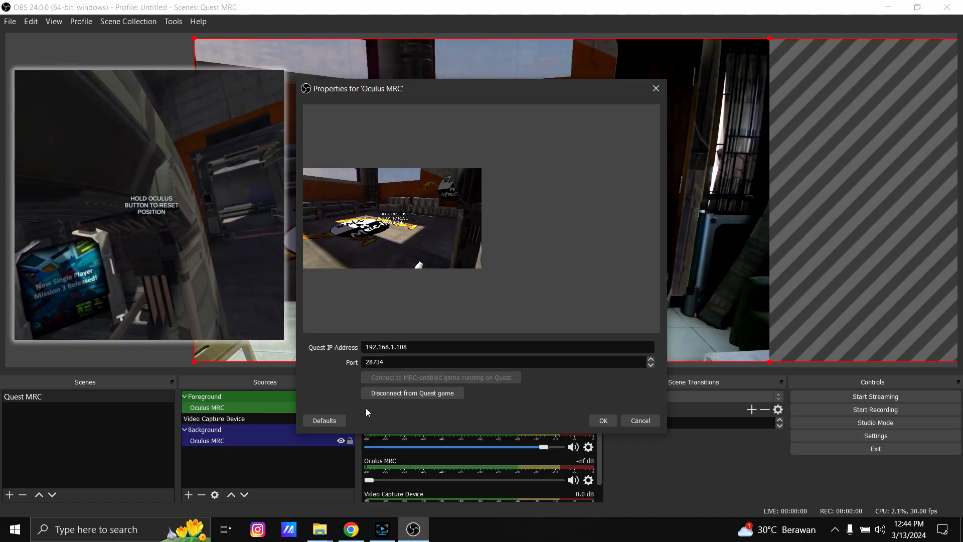
pyautogui.click(601, 420)
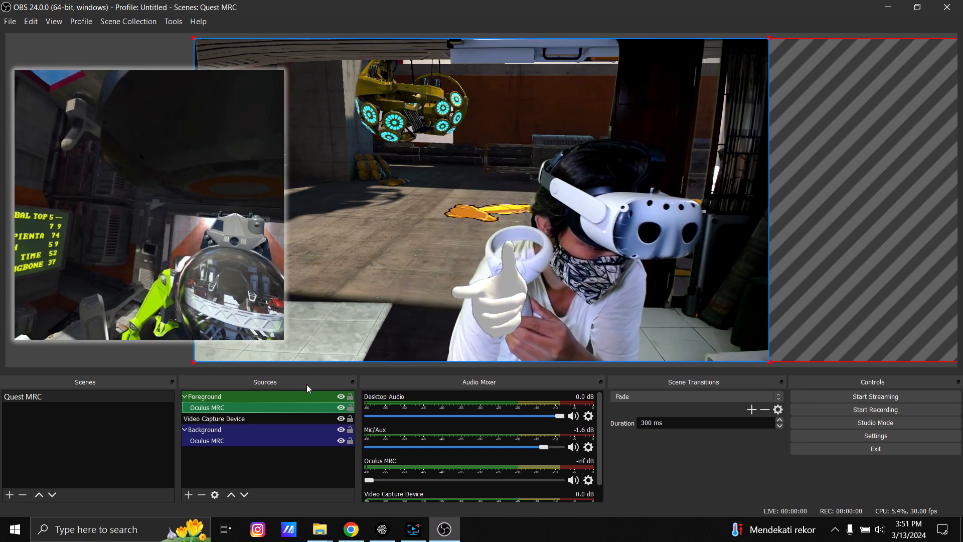
# Lower the webcam's Render Delay filter from 300 ms to 280 ms
pyautogui.rightClick(214, 418)
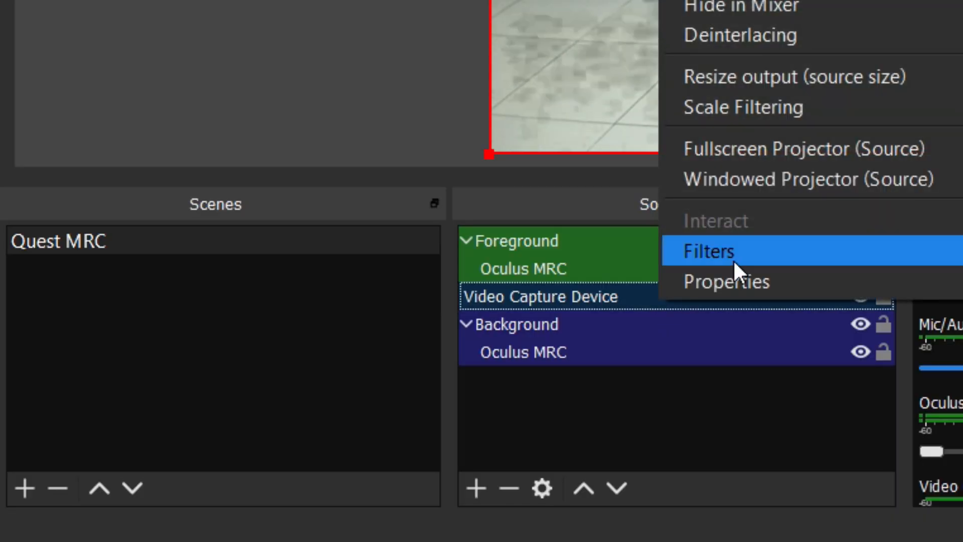
pyautogui.click(708, 251)
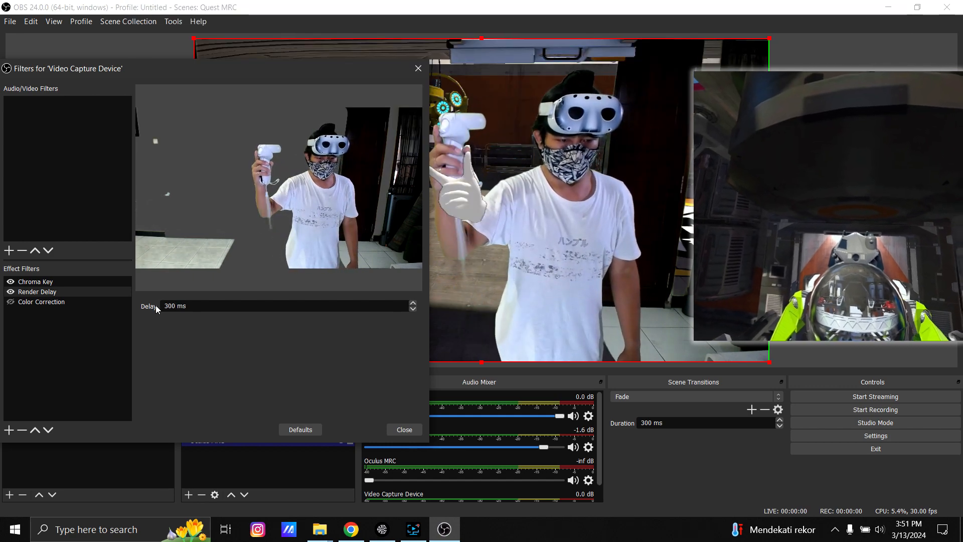
pyautogui.click(412, 308)
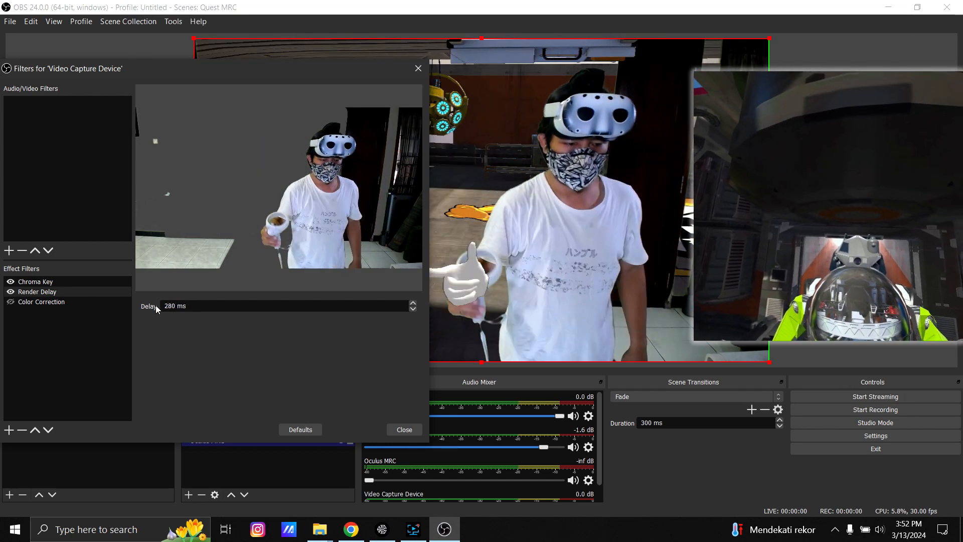